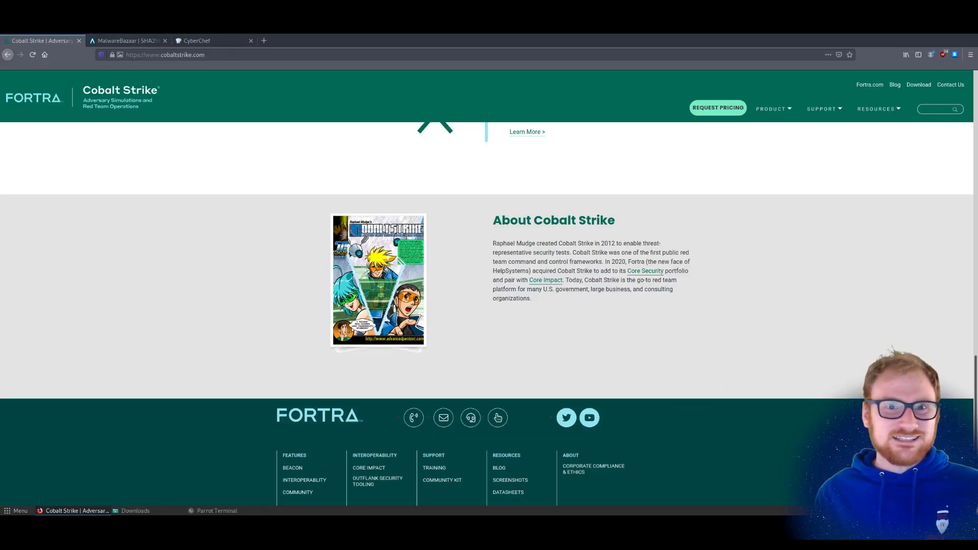
# Download the Cobalt Strike sample from MalwareBazaar and extract it with the archive password.
pyautogui.click(128, 40)
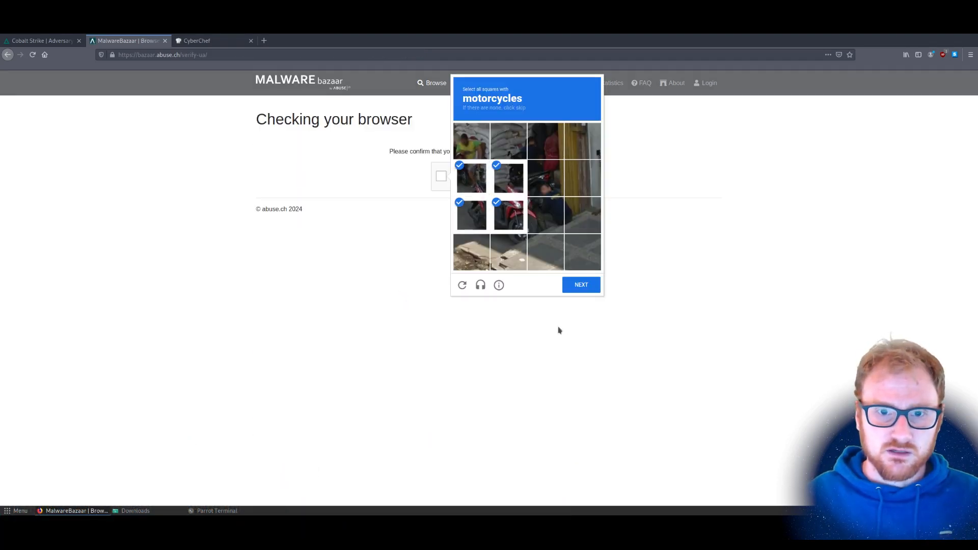
pyautogui.click(581, 285)
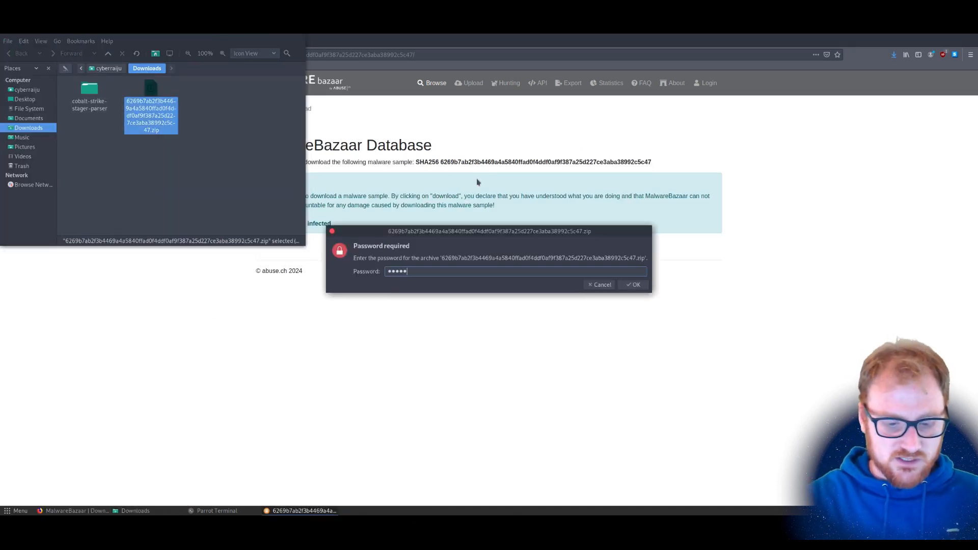
pyautogui.click(633, 284)
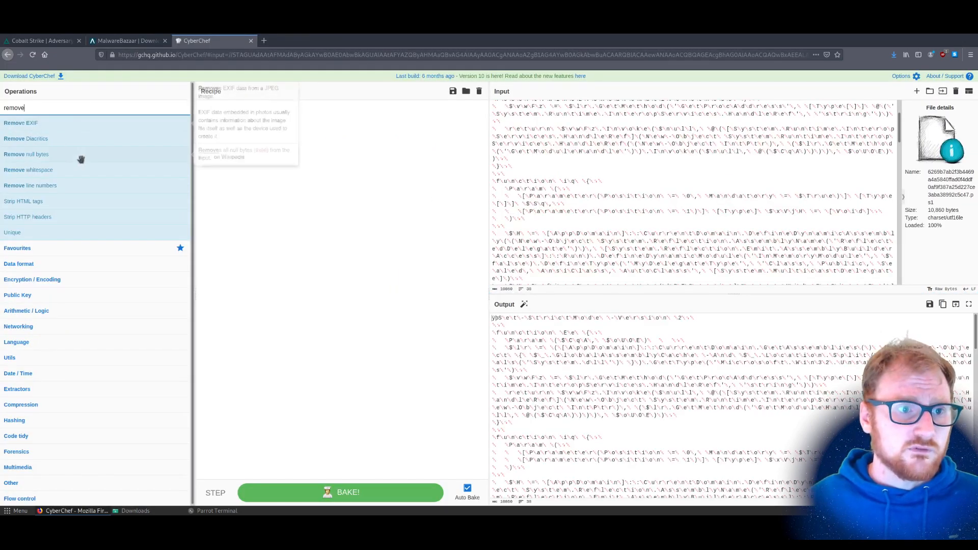
# Add Remove null bytes to the recipe and scroll the output to the byte array.
pyautogui.doubleClick(26, 154)
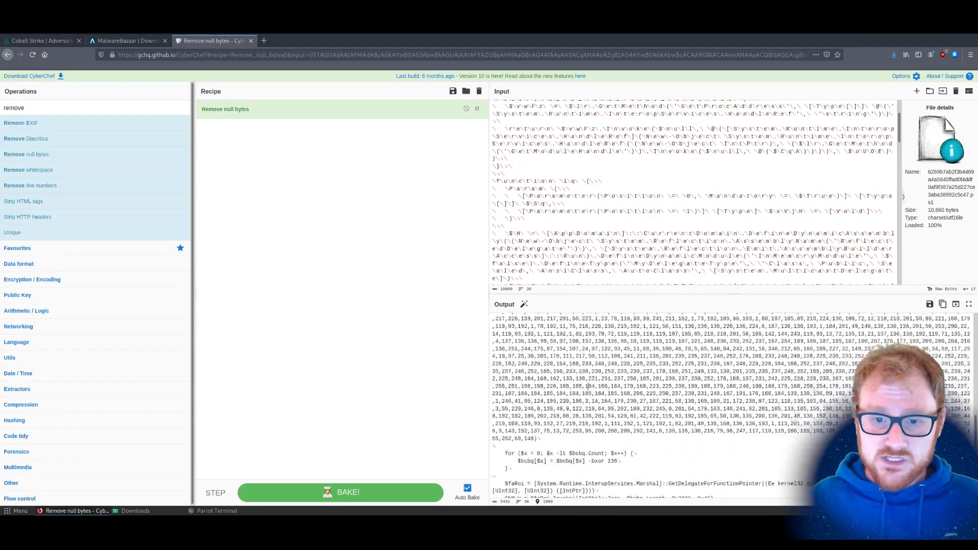
pyautogui.scroll(-3)
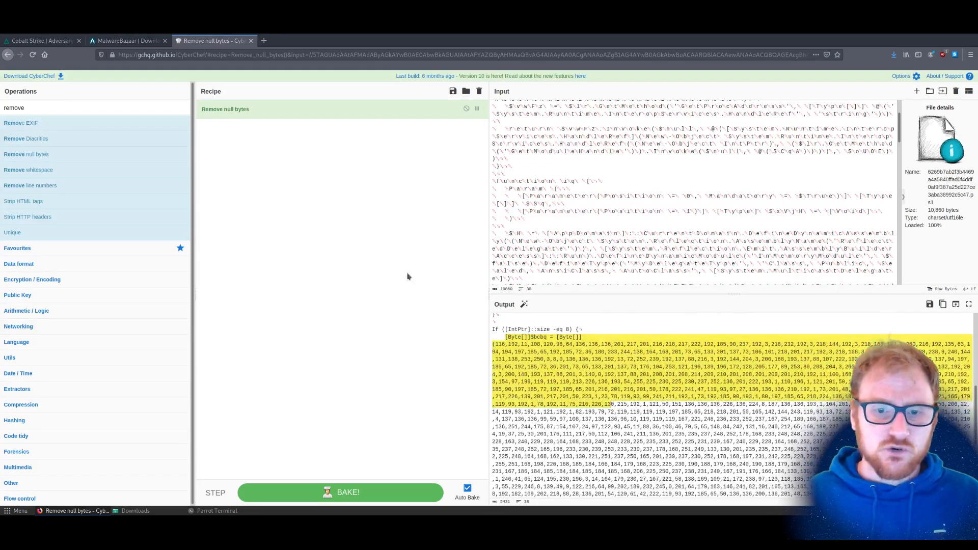
# Add a Regular expression step using [0-9,]{60,} with Highlight matches output.
pyautogui.write('rege')
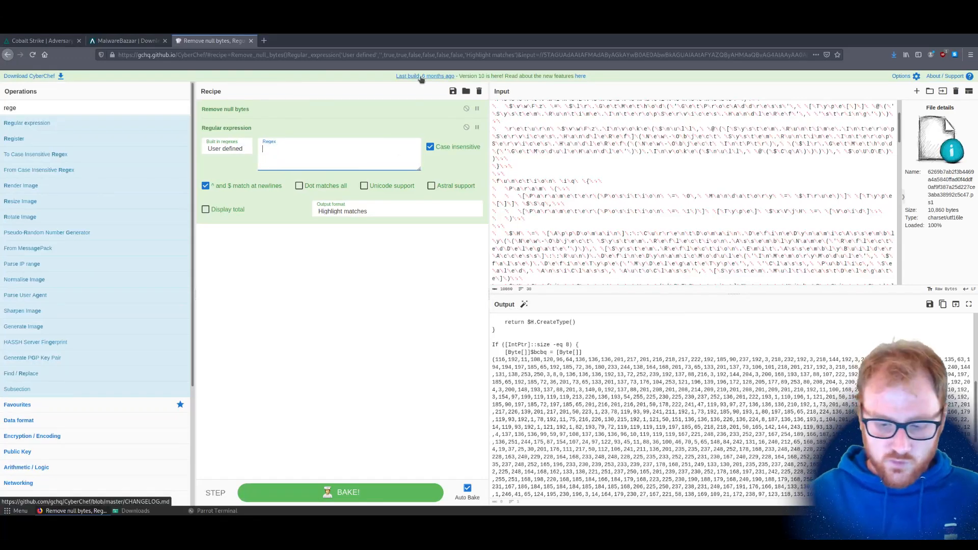
pyautogui.write('[0-9,')
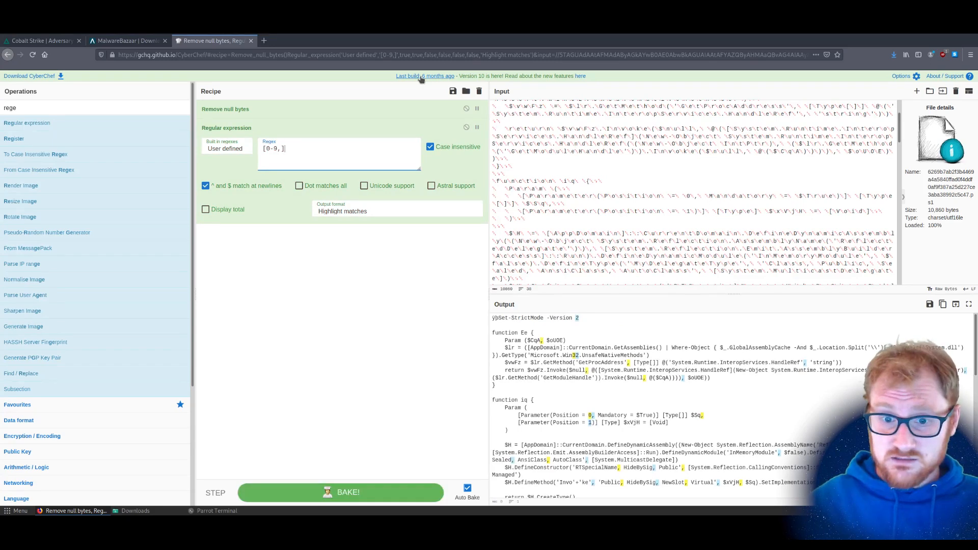
pyautogui.write('{')
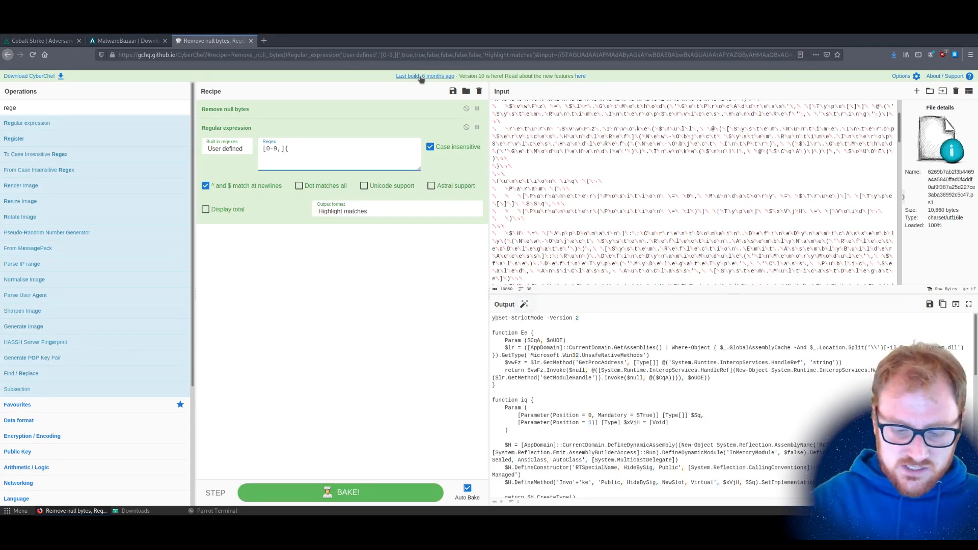
pyautogui.write('68')
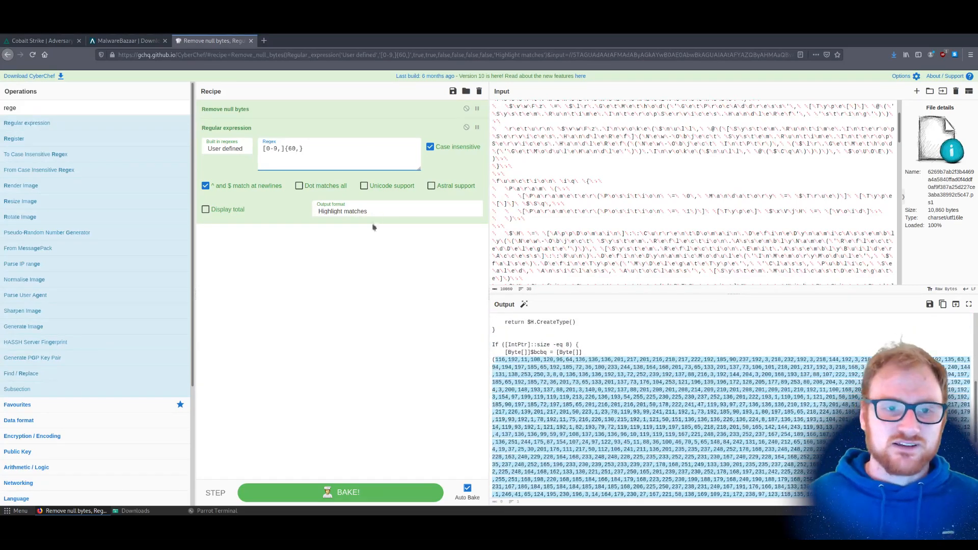
pyautogui.click(397, 211)
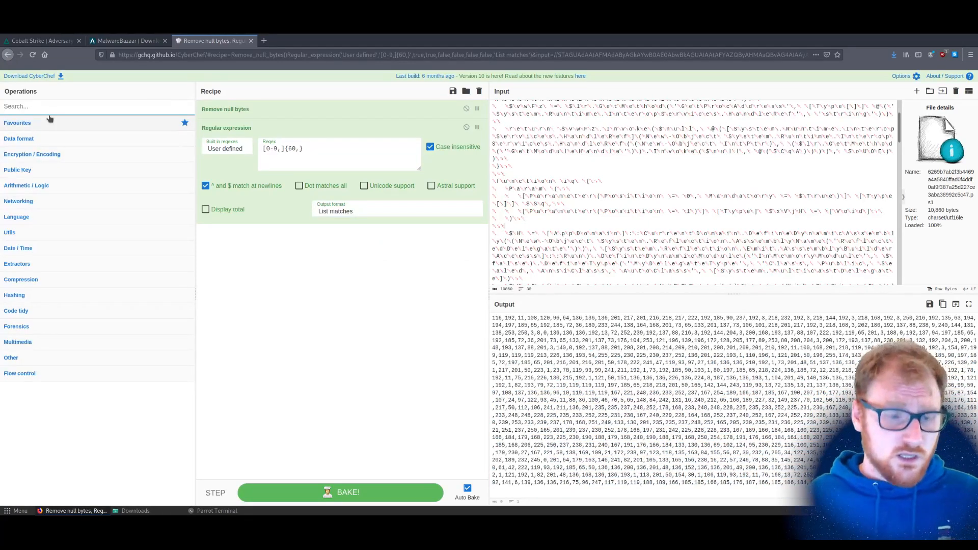
# Add From Decimal, XOR with decimal key 136, and a Strings step to the recipe.
pyautogui.write('decim')
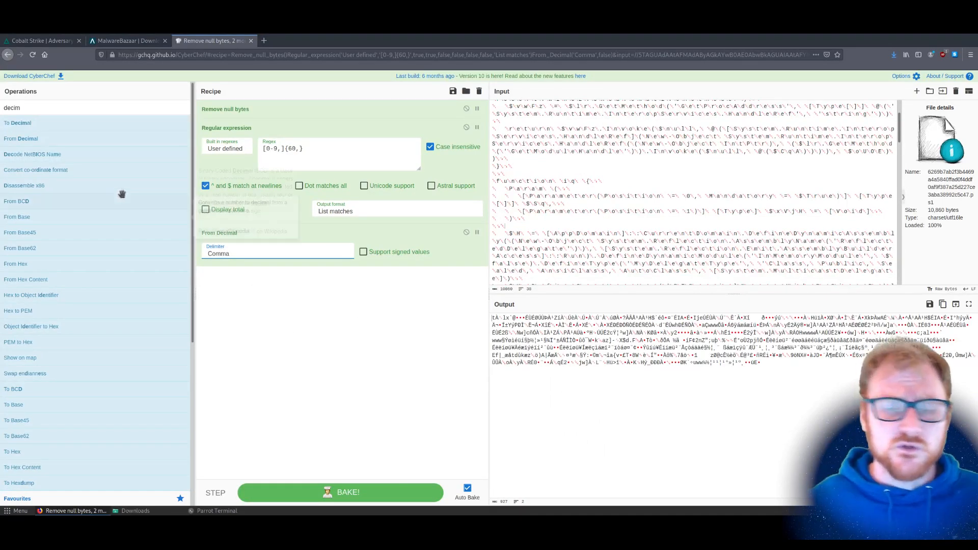
pyautogui.write('xor')
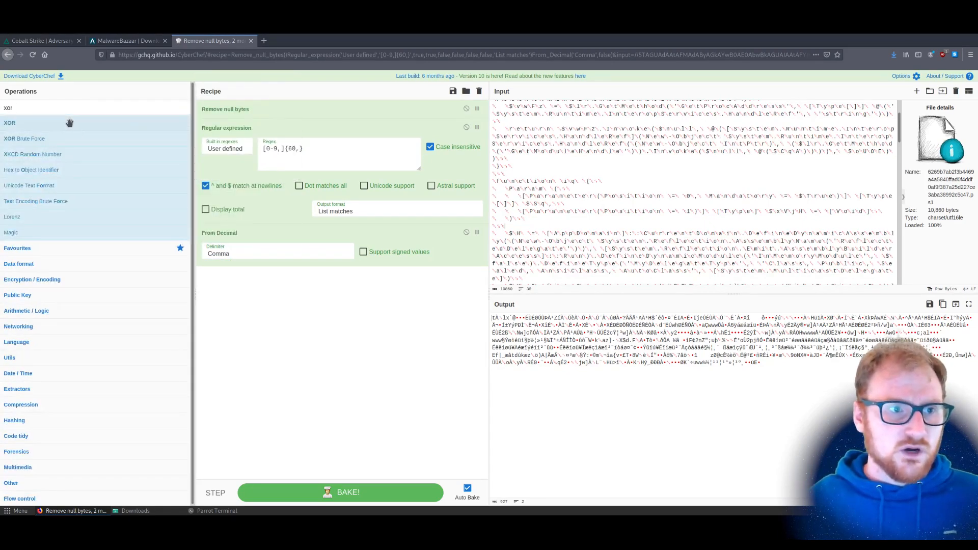
pyautogui.doubleClick(11, 122)
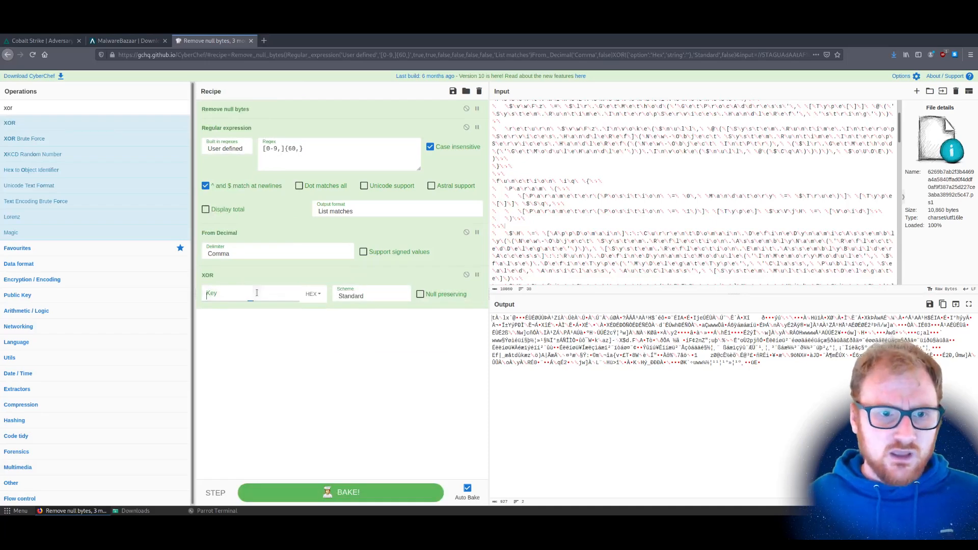
pyautogui.write('136')
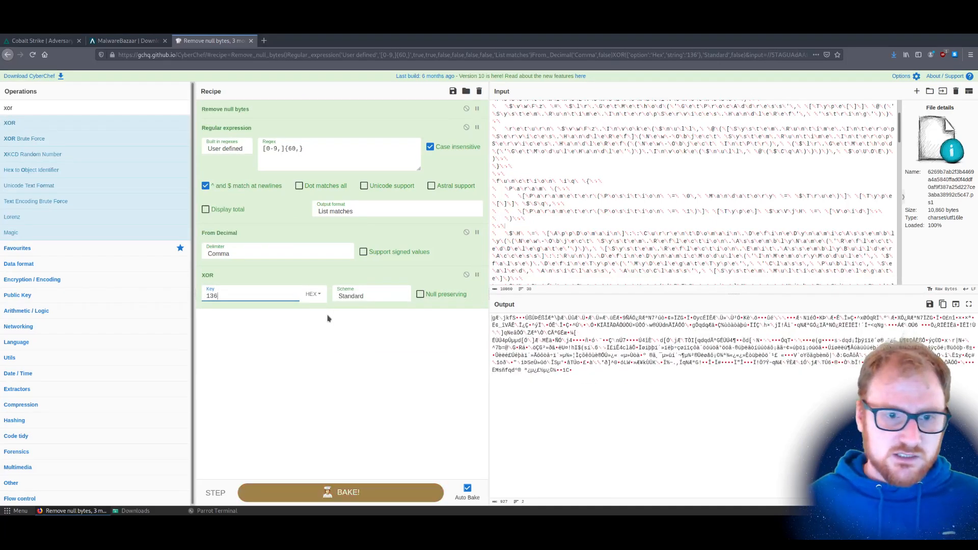
pyautogui.click(313, 295)
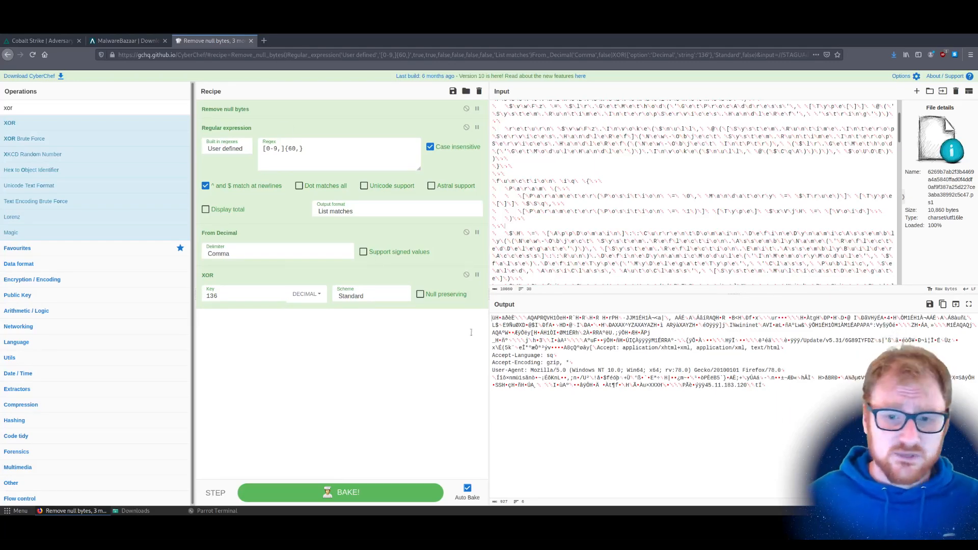
pyautogui.write('string')
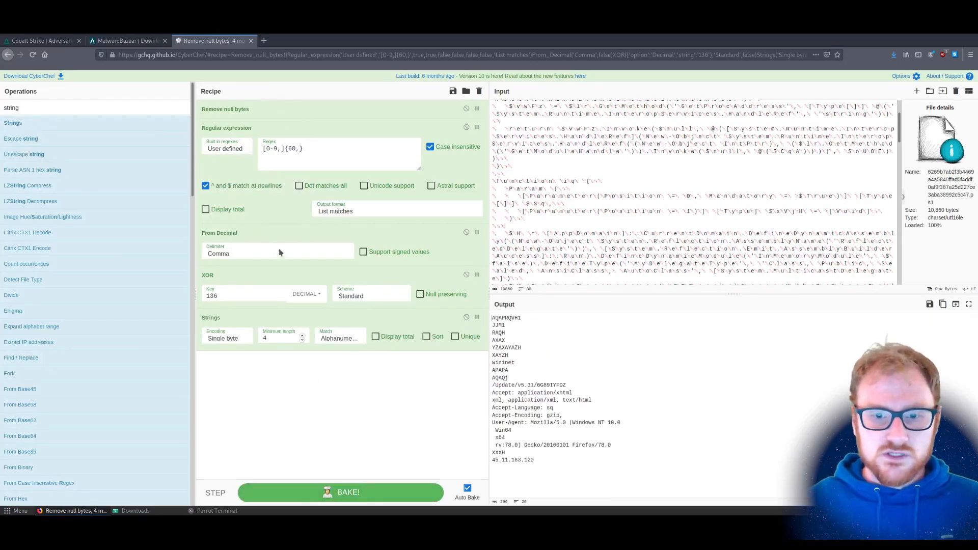
# Narrow the Strings output with value 10, then disable the decoding steps to show the XOR loop.
pyautogui.write('10')
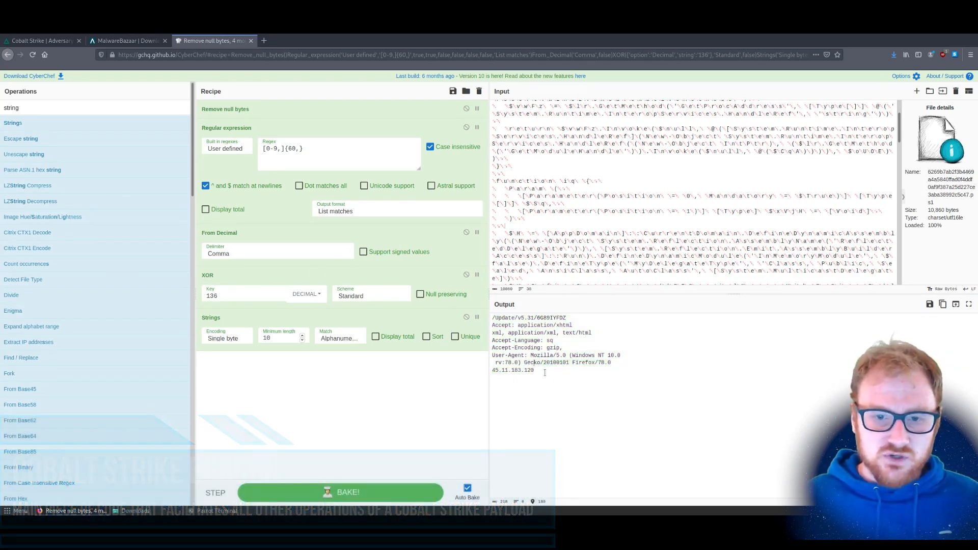
pyautogui.moveTo(493, 356); pyautogui.dragTo(615, 362)
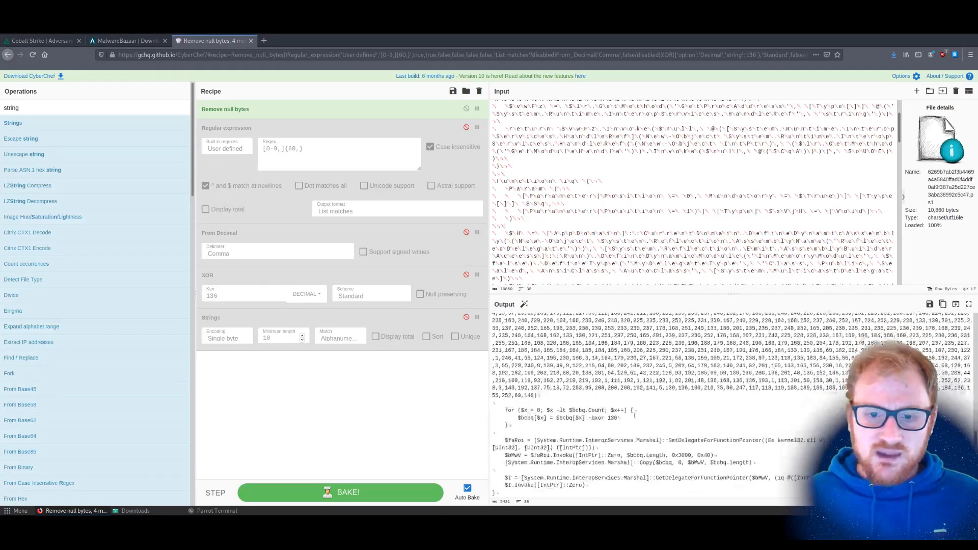
# Add Register, a bxor-key regex listing matches, a second Register, and Find / Replace.
pyautogui.doubleClick(600, 418)
pyautogui.write('regist')
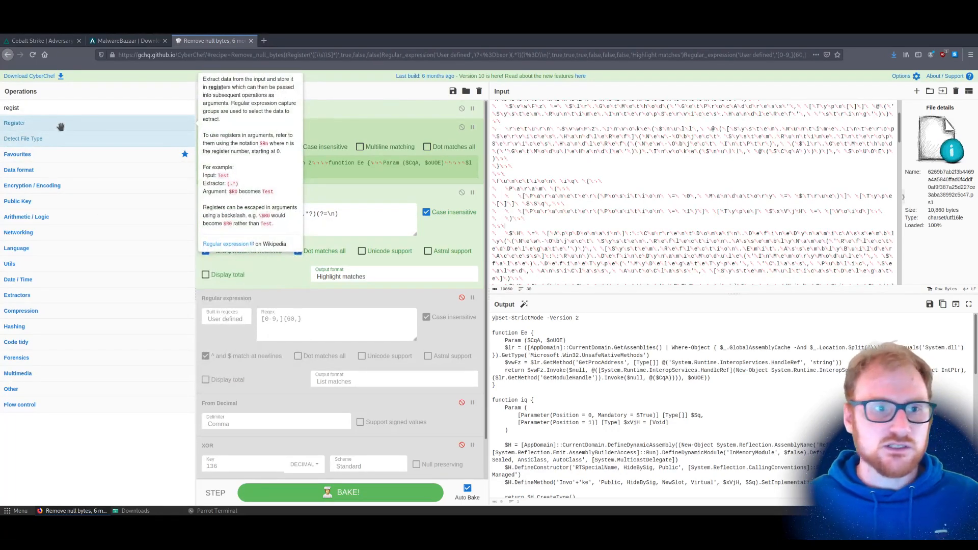
pyautogui.click(394, 276)
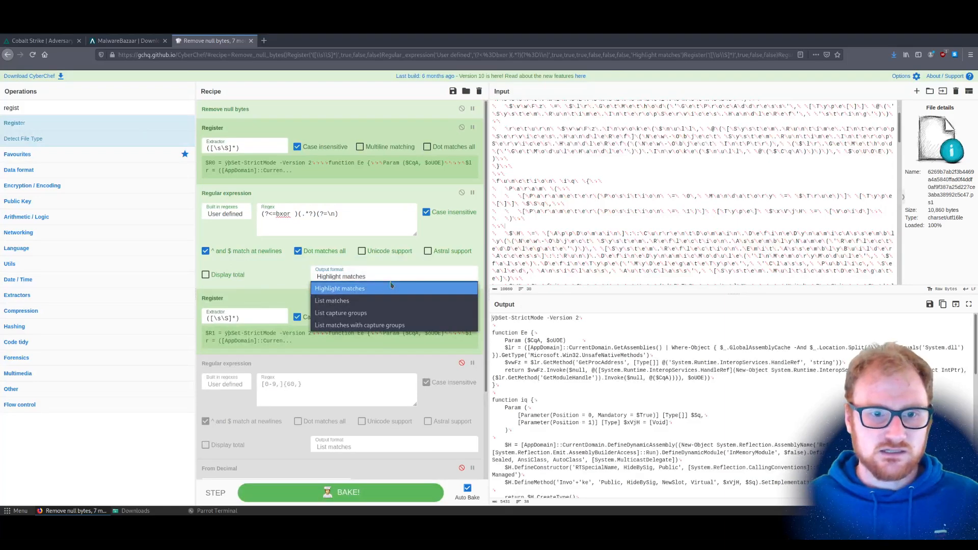
pyautogui.click(331, 301)
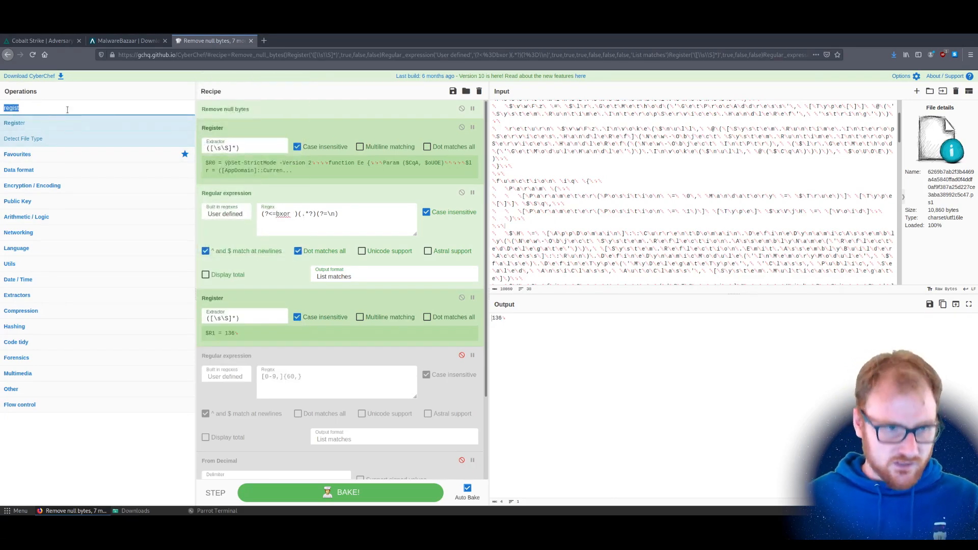
pyautogui.write('replac')
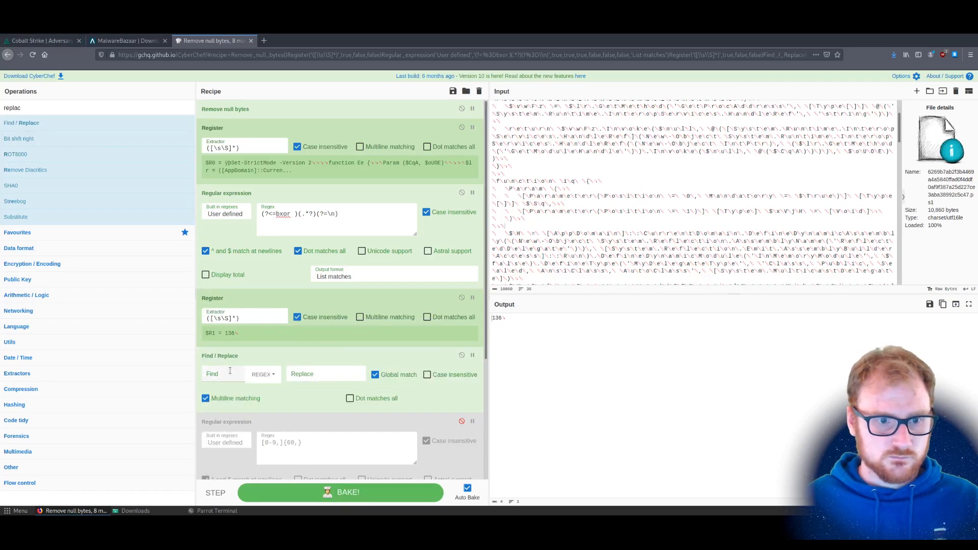
# Set Find / Replace to .* with $R0, re-enable later steps, and use $R1 as XOR key.
pyautogui.write('.*')
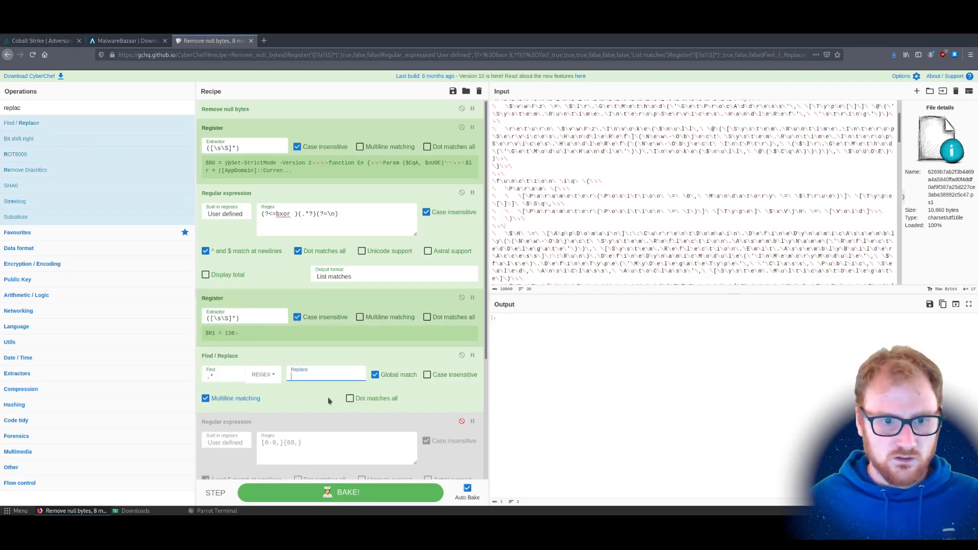
pyautogui.write('R')
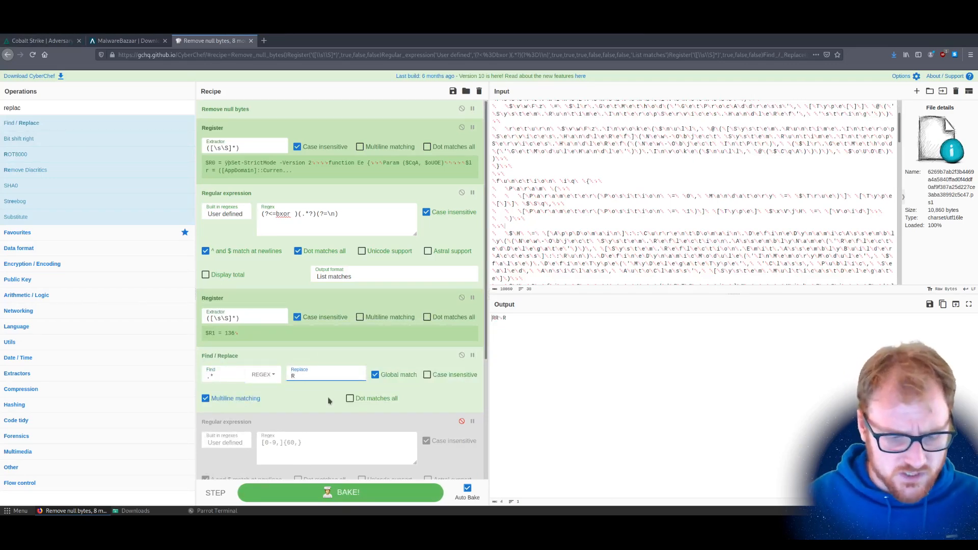
pyautogui.write('$R0')
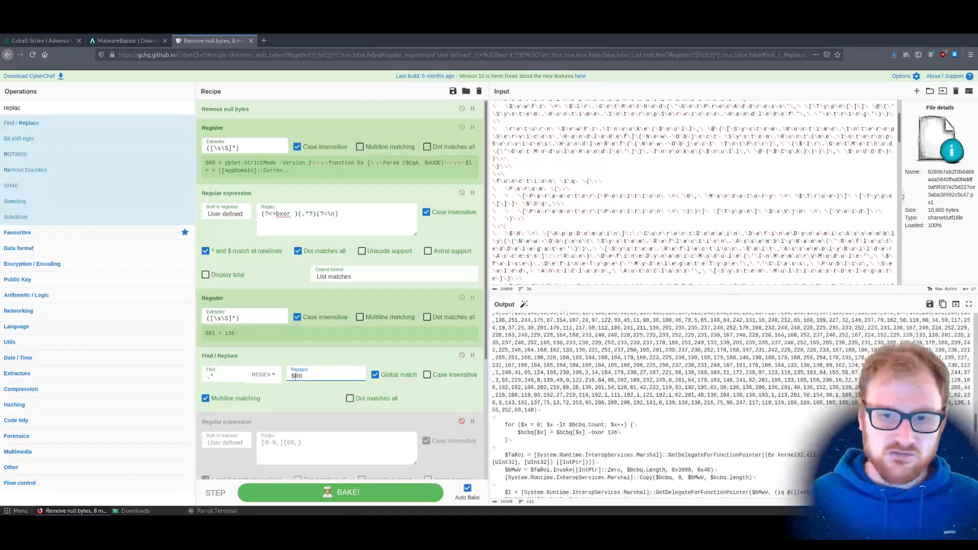
pyautogui.scroll(-3)
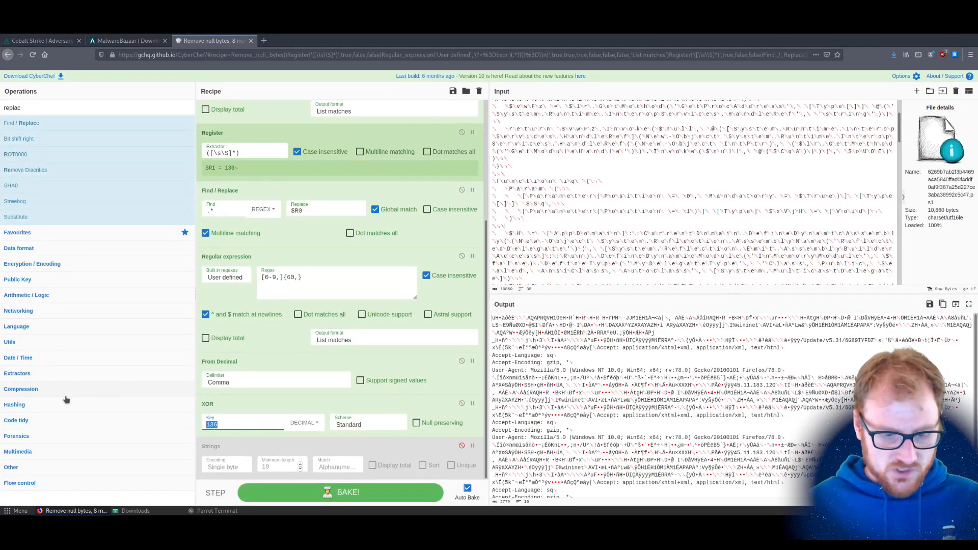
pyautogui.write('R1')
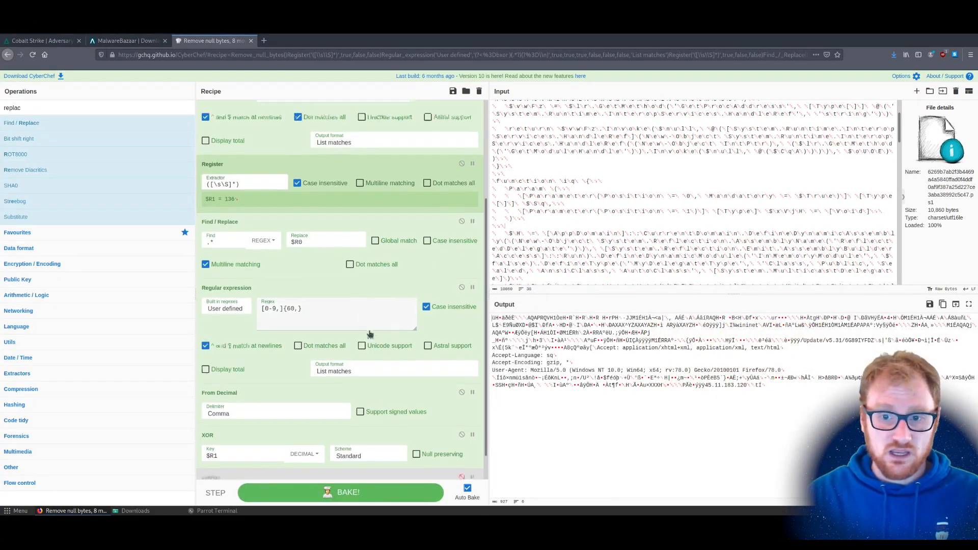
pyautogui.scroll(-3)
pyautogui.write('he4')
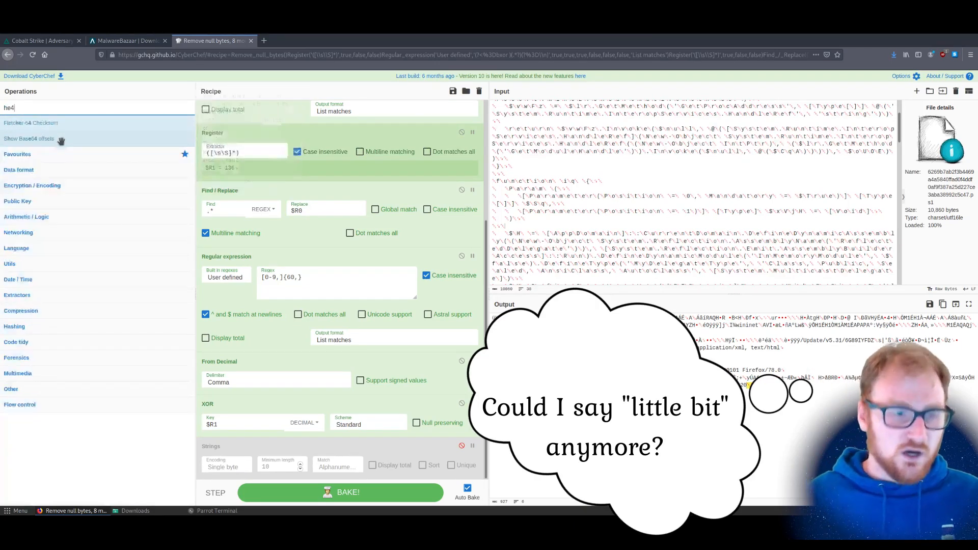
# Add To Hex and From Base radix 16 steps, then open a terminal in cobalt-strike-stager-parser.
pyautogui.write('hex')
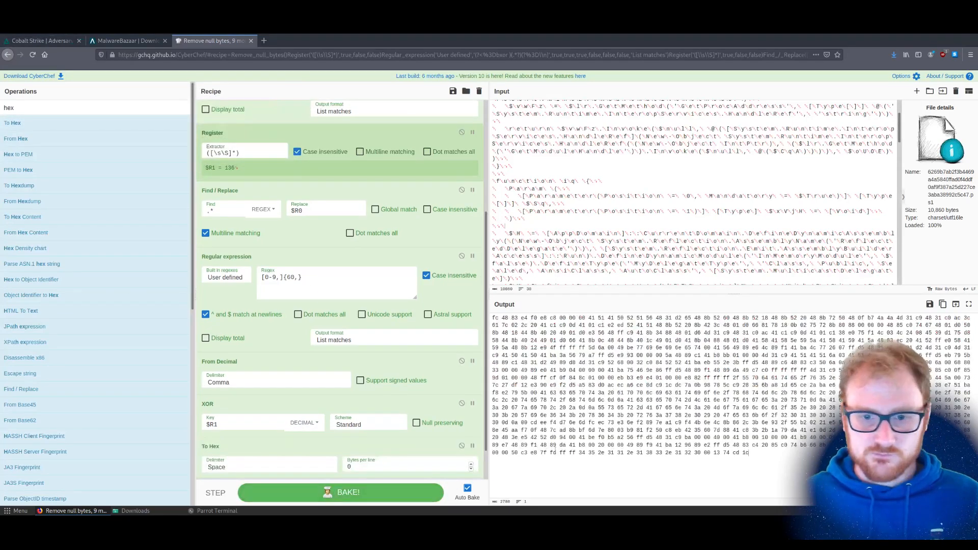
pyautogui.moveTo(712, 452); pyautogui.dragTo(749, 452)
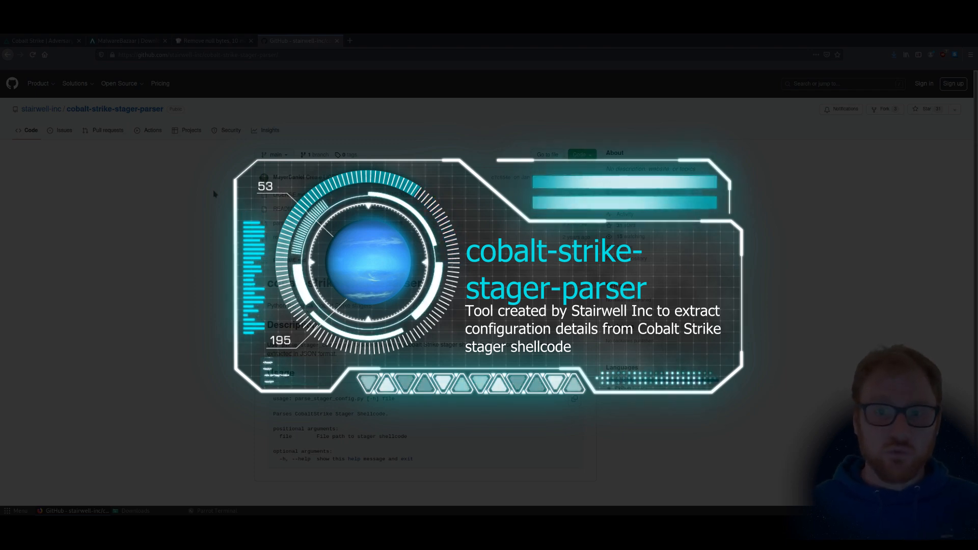
pyautogui.click(212, 40)
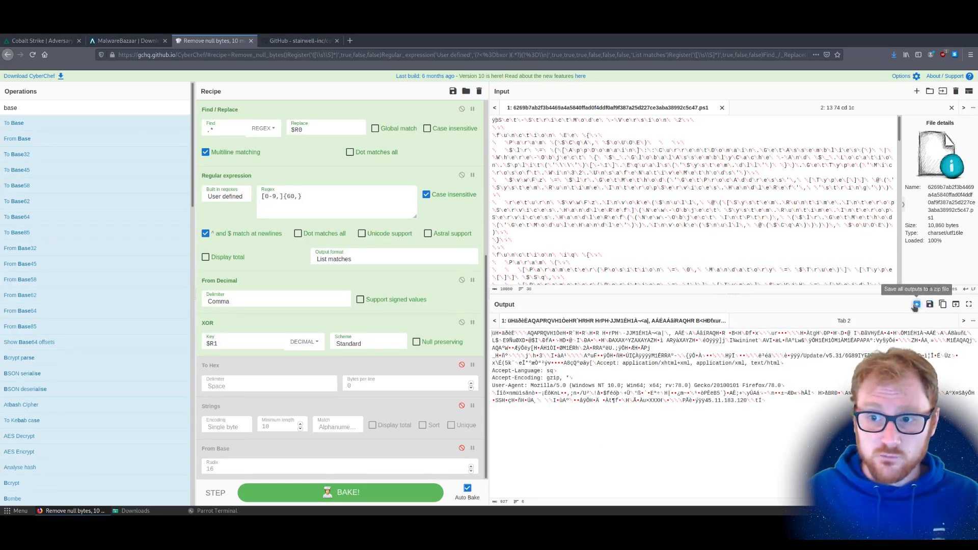
pyautogui.click(216, 511)
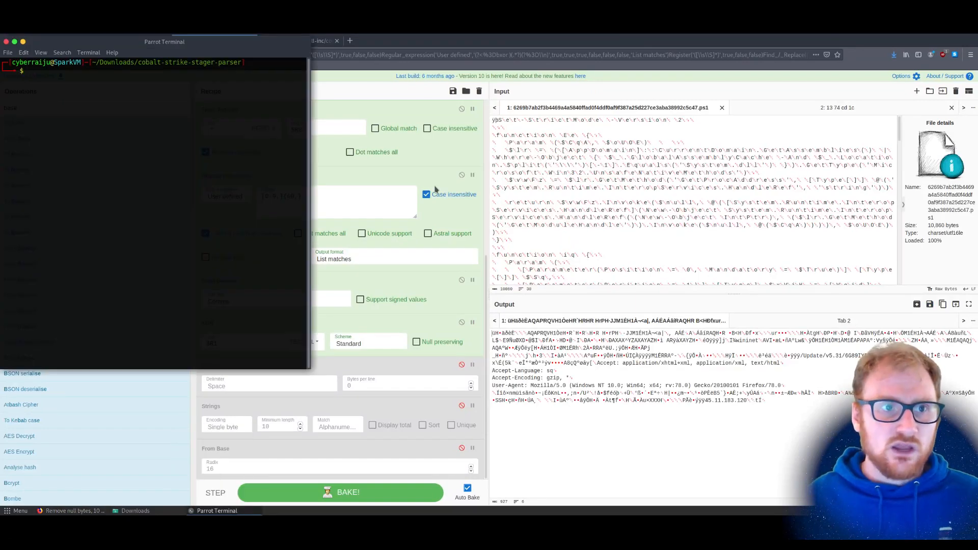